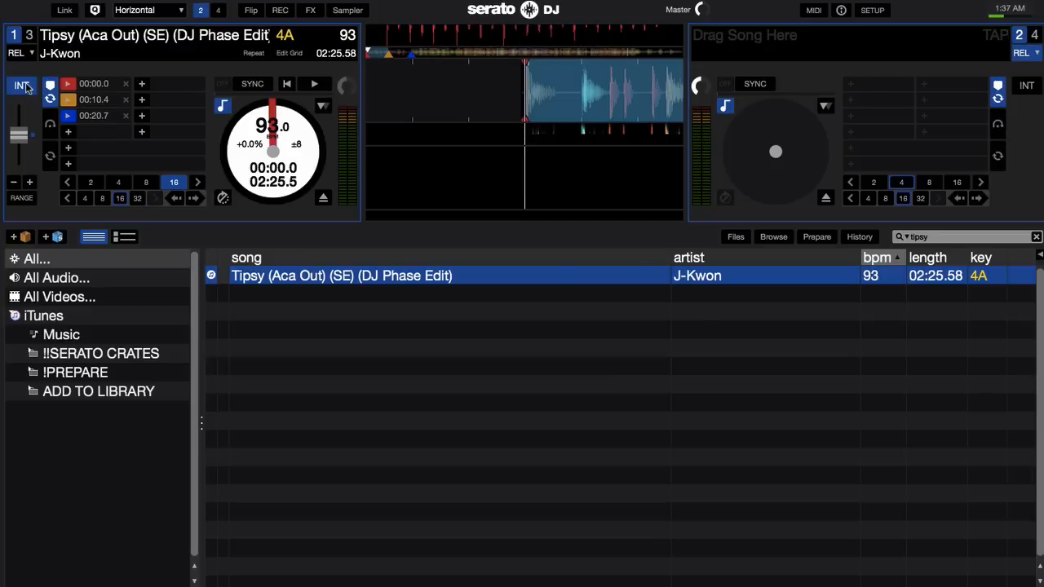
pyautogui.moveTo(848, 30)
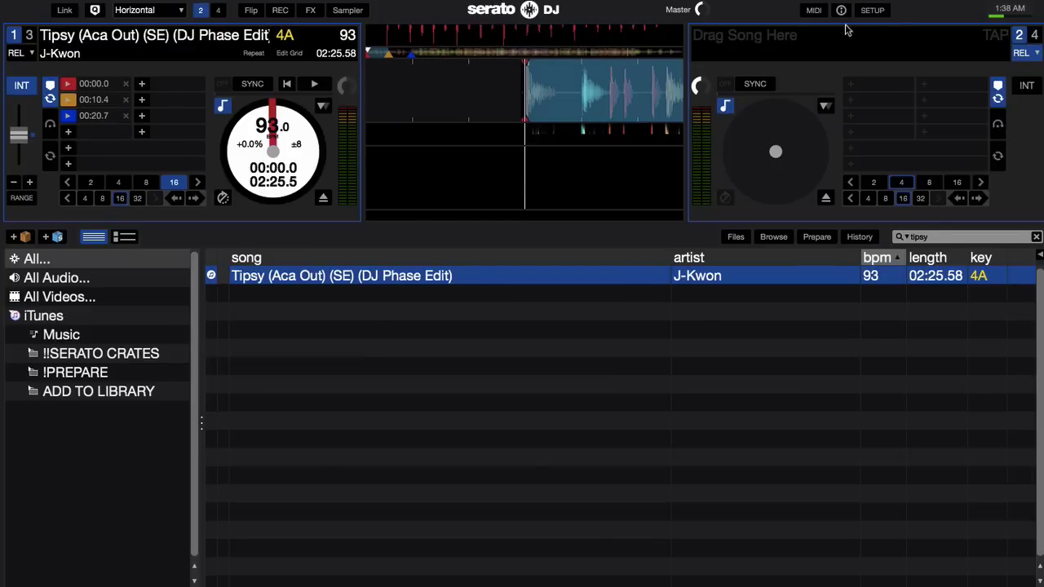
# Open Serato DJ's DJ Preferences to check that Simple Sync is selected
pyautogui.click(872, 10)
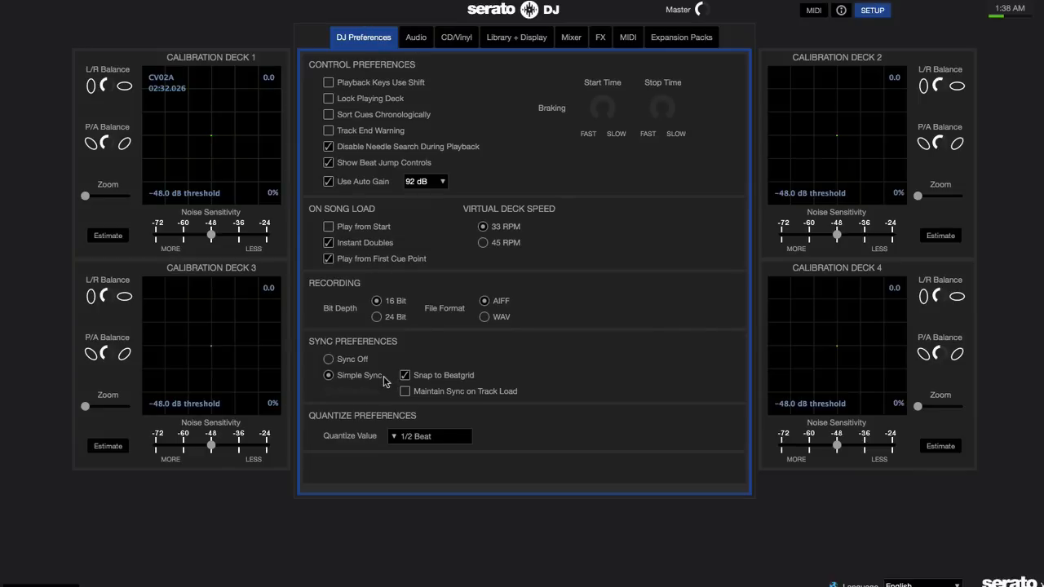
pyautogui.moveTo(363, 411)
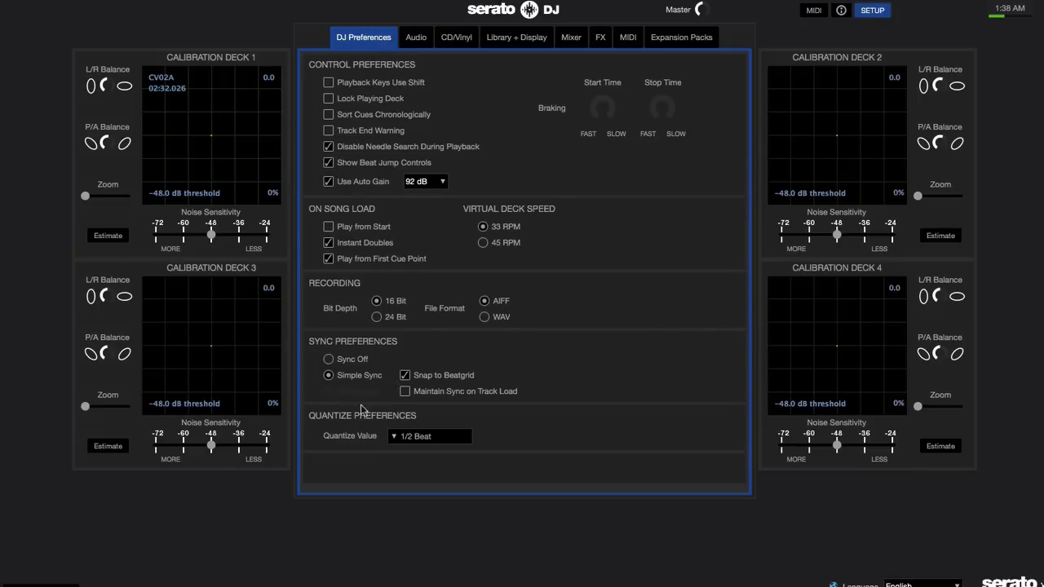
pyautogui.moveTo(399, 387)
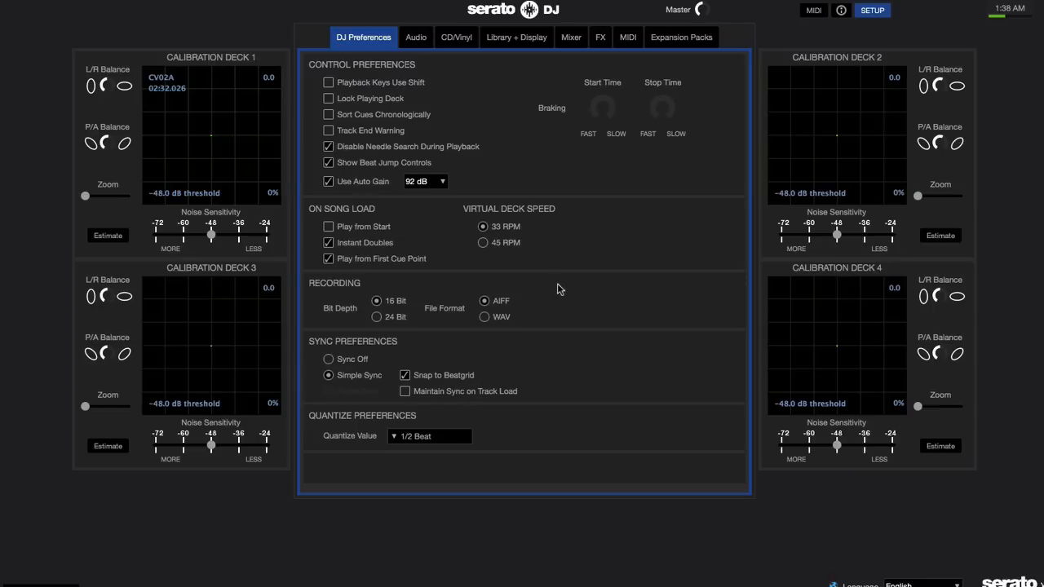
# Close Setup and toggle Ableton Link off and back on so both decks show LINK
pyautogui.click(871, 10)
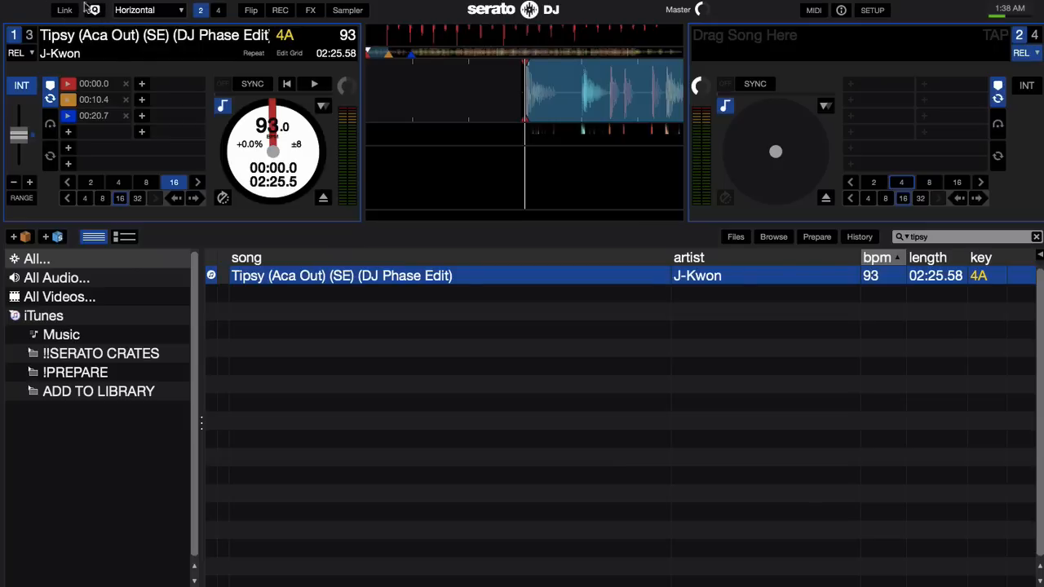
pyautogui.moveTo(82, 22)
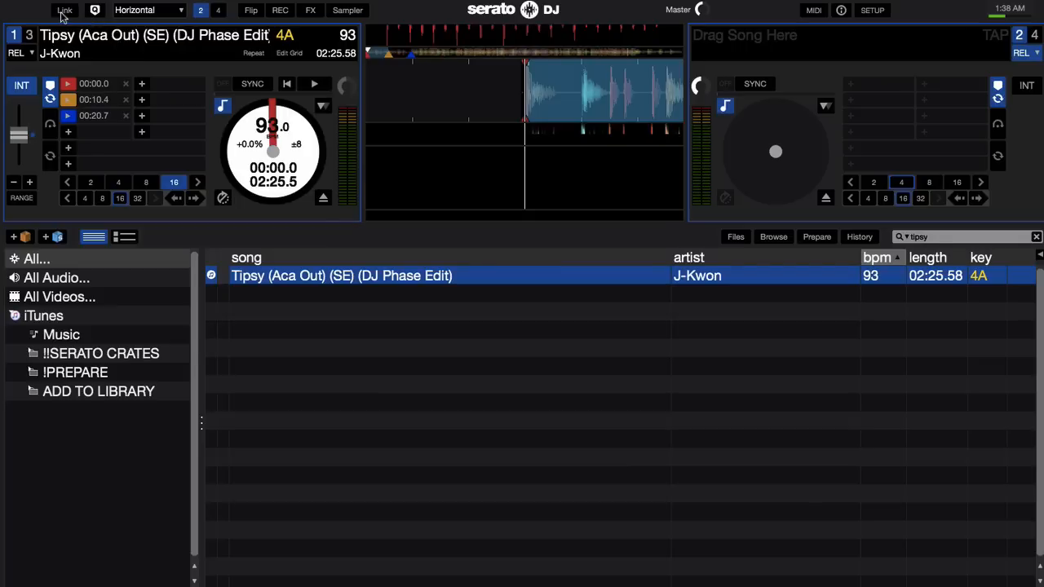
pyautogui.click(64, 10)
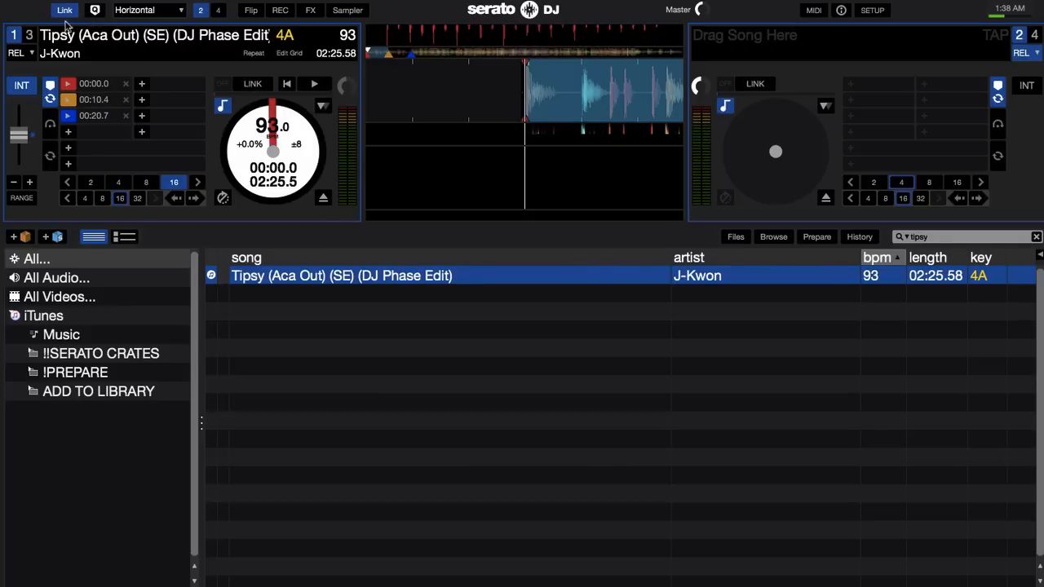
pyautogui.click(64, 10)
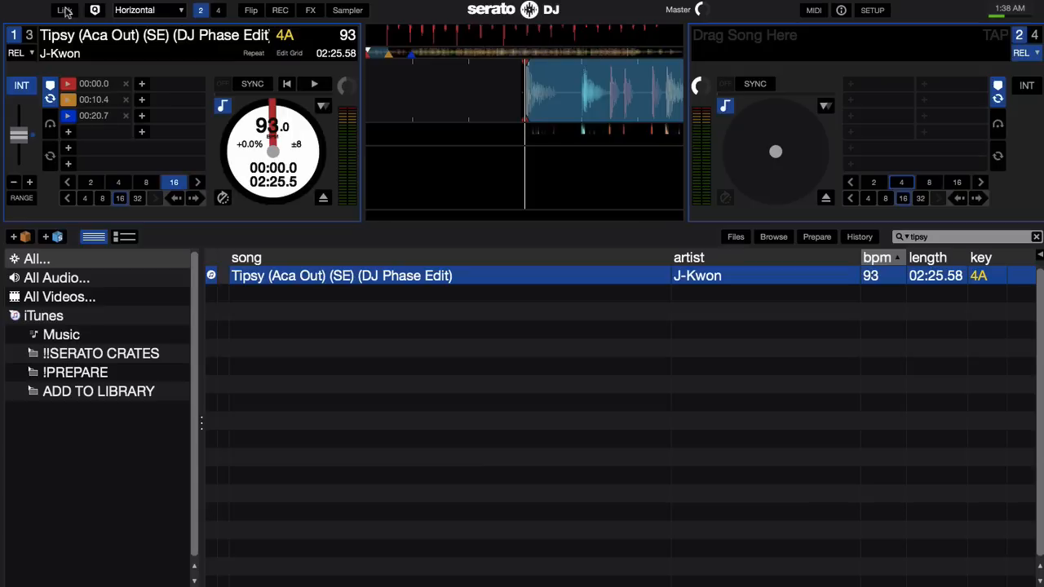
pyautogui.click(64, 10)
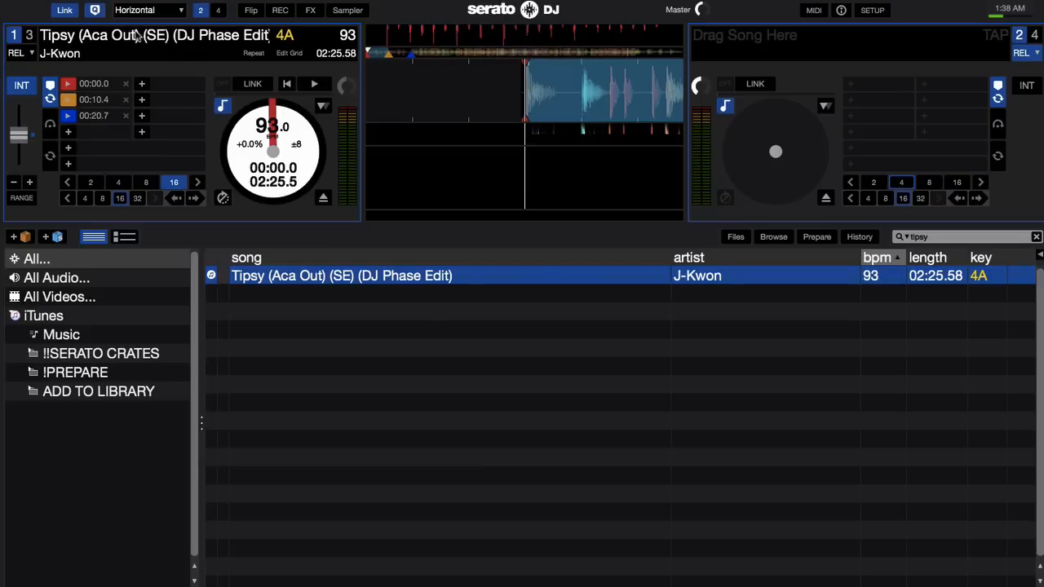
pyautogui.moveTo(351, 79)
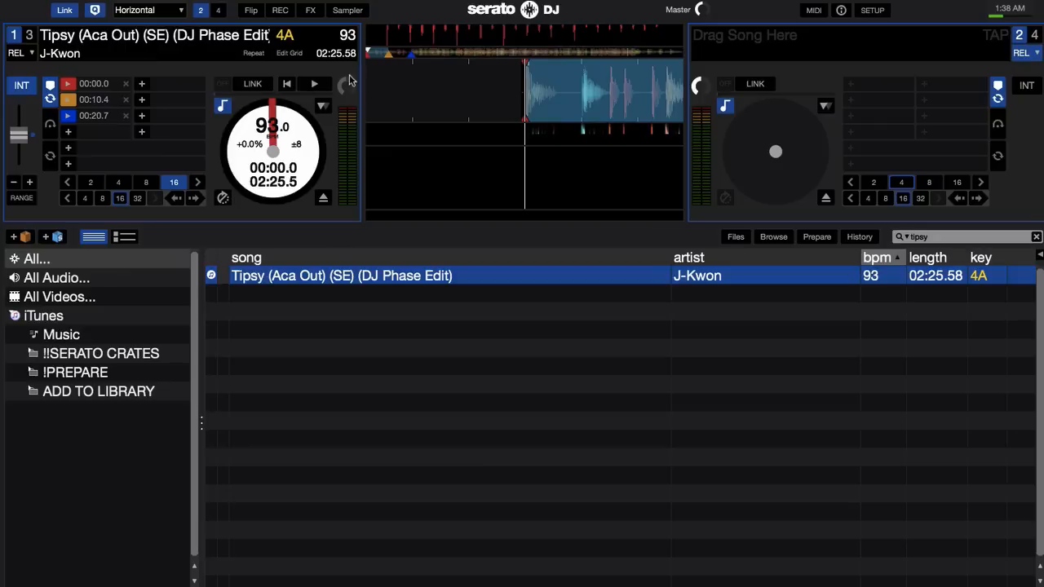
pyautogui.moveTo(115, 3)
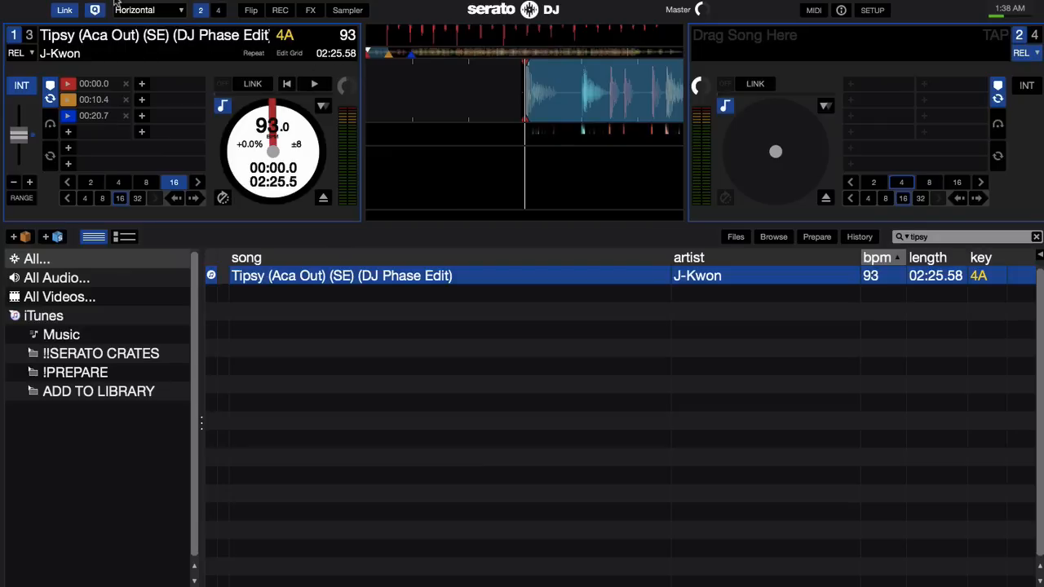
pyautogui.moveTo(255, 52)
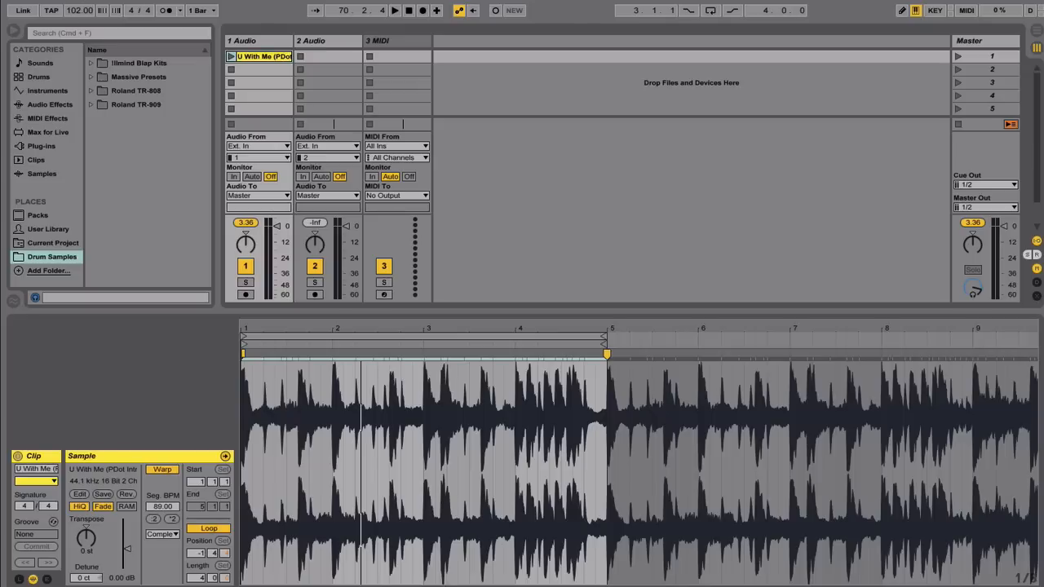
pyautogui.moveTo(8, 12)
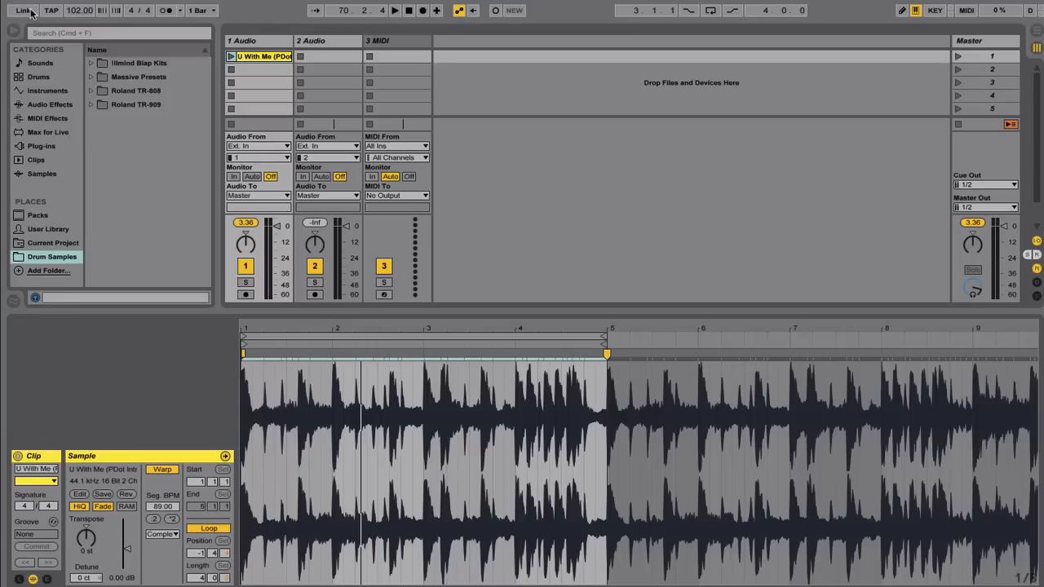
# Enable Link in Ableton Live's control bar to share the session tempo
pyautogui.click(23, 10)
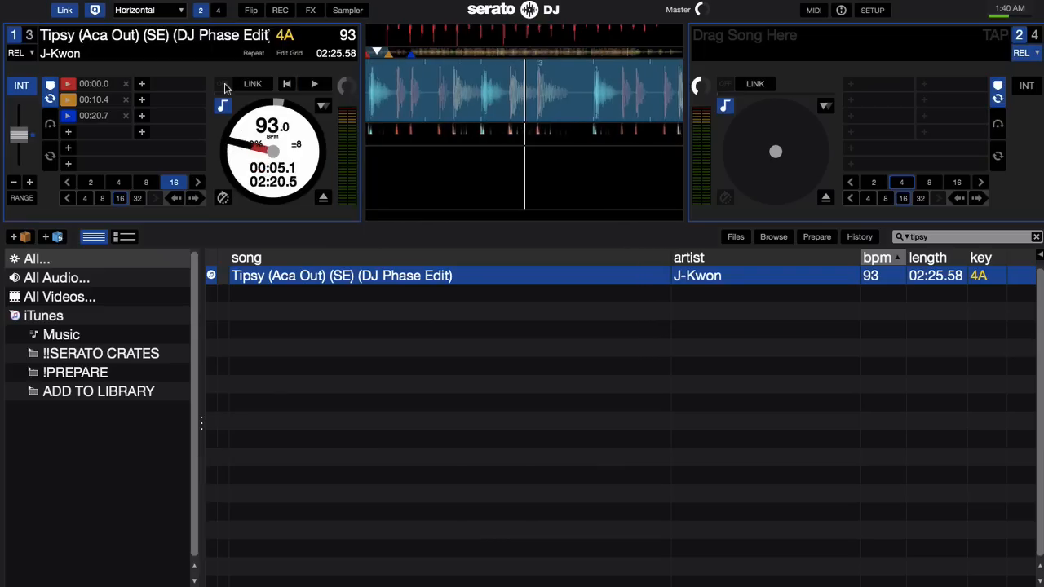
pyautogui.moveTo(220, 174)
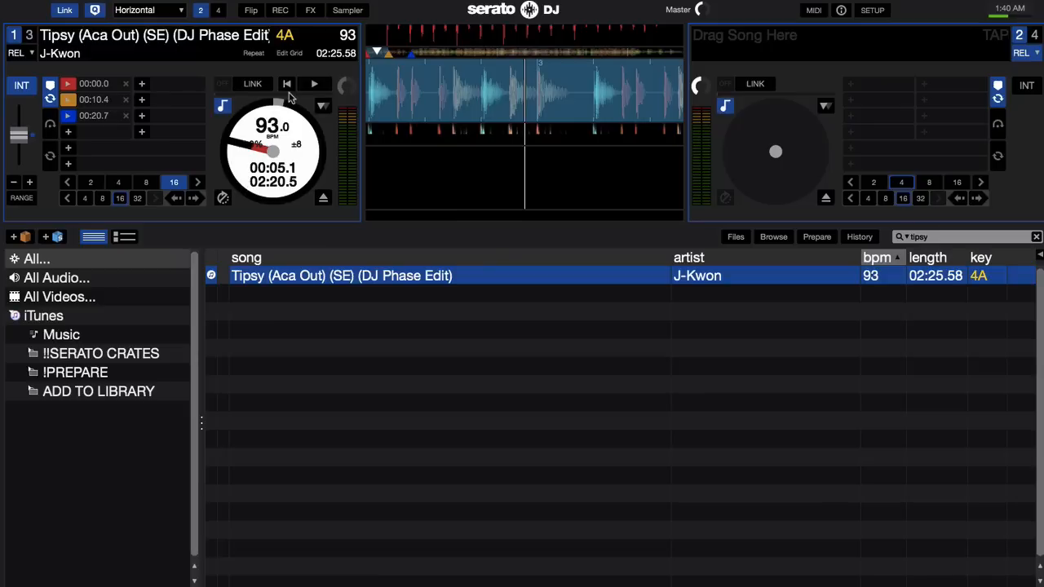
pyautogui.moveTo(297, 428)
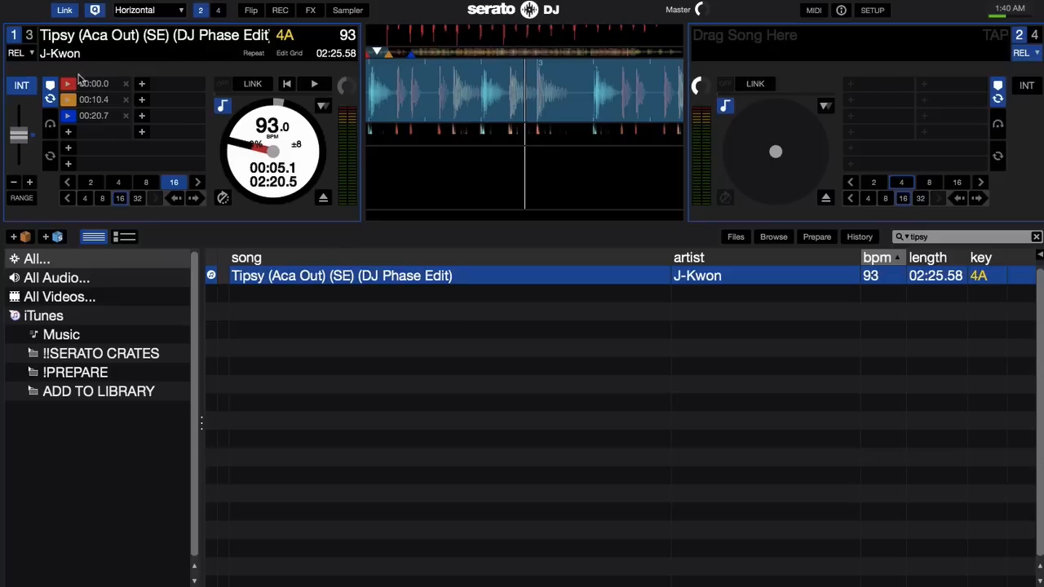
pyautogui.moveTo(80, 84)
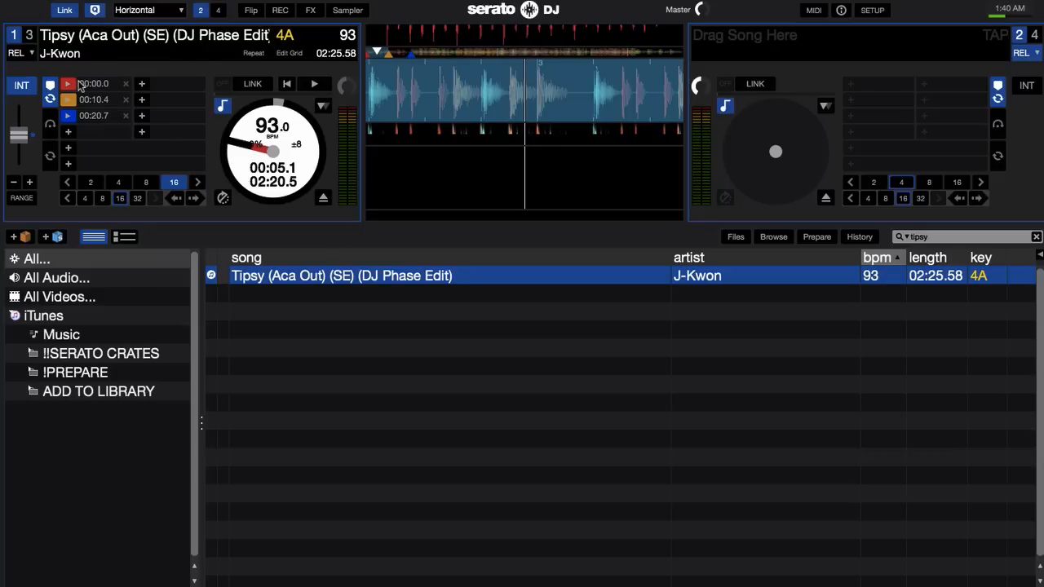